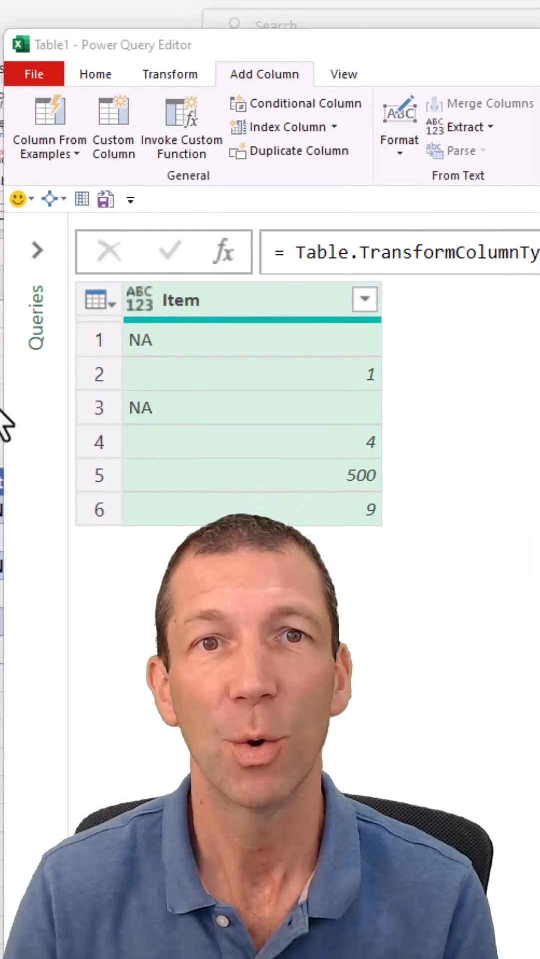
pyautogui.moveTo(122, 128)
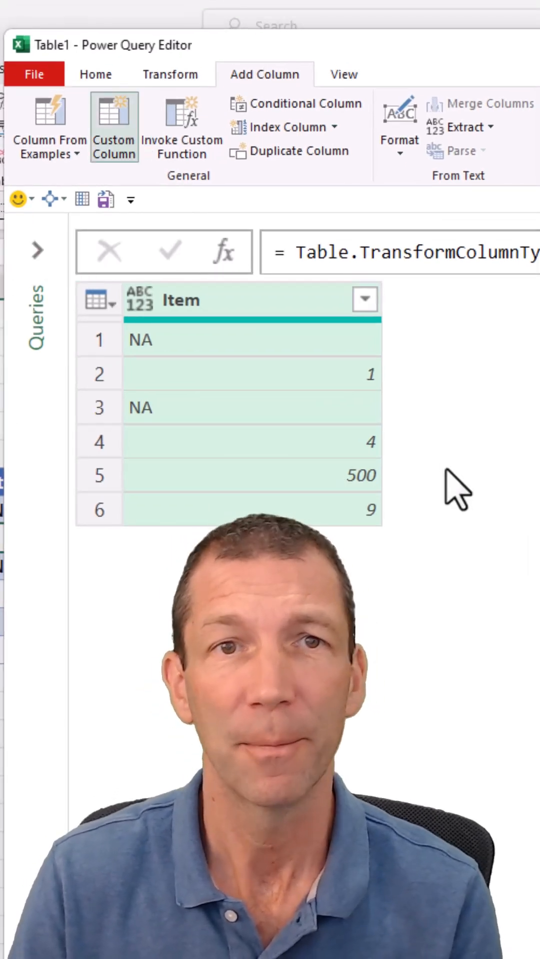
# Step: Add a custom column with the formula Value.Is([Item], type number)
pyautogui.click(113, 126)
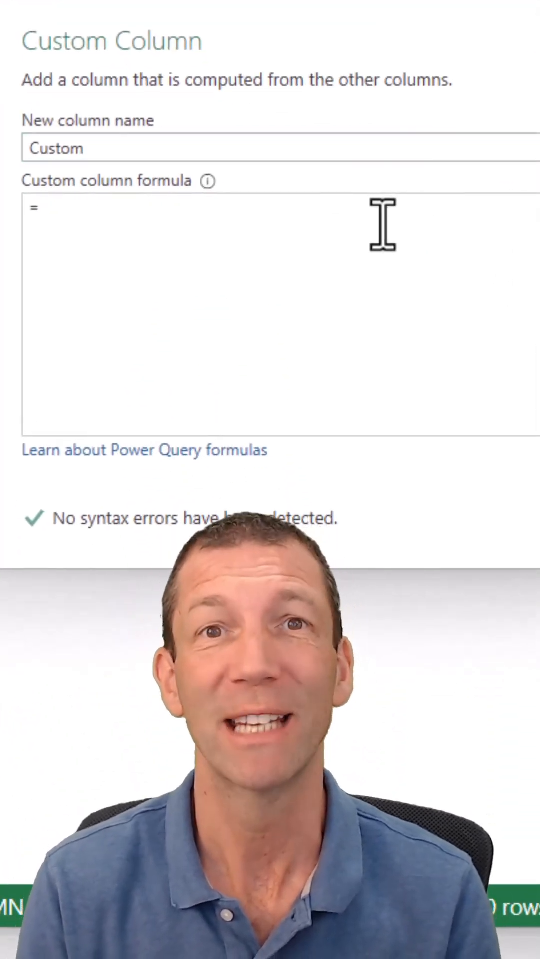
pyautogui.write('valuw')
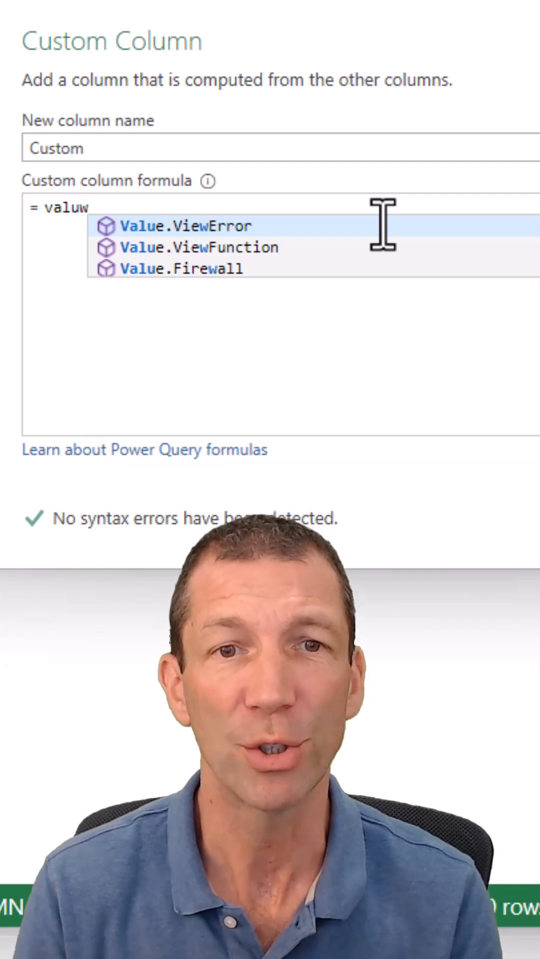
pyautogui.write('ei')
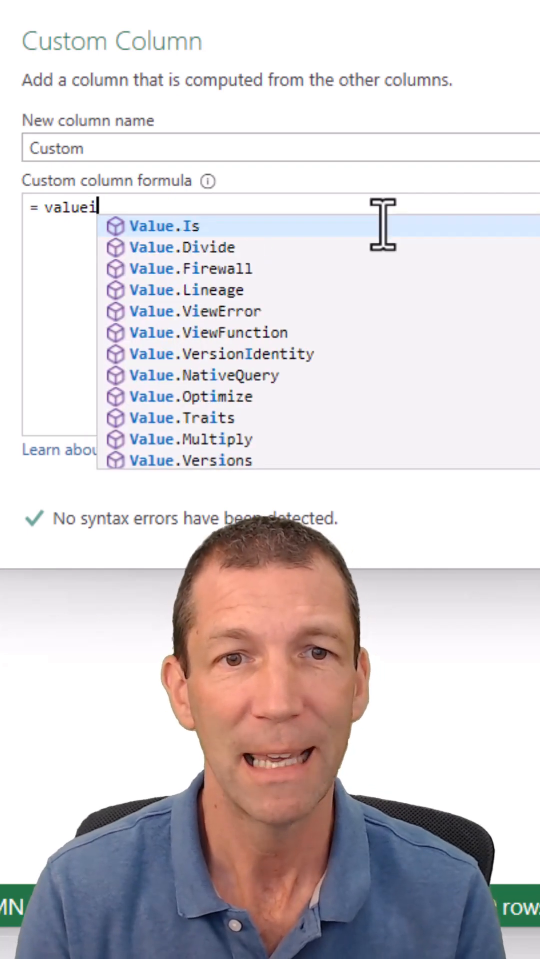
pyautogui.click(164, 226)
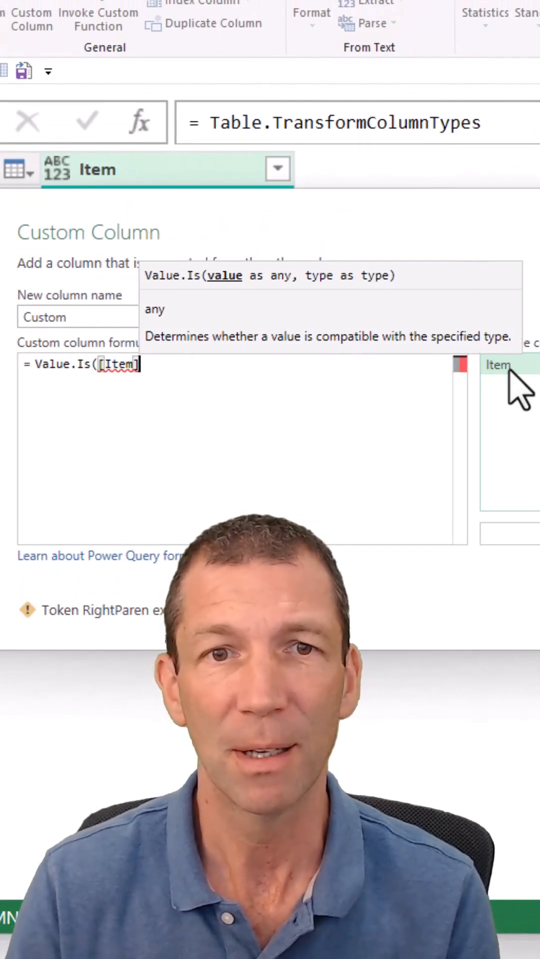
pyautogui.write(', type')
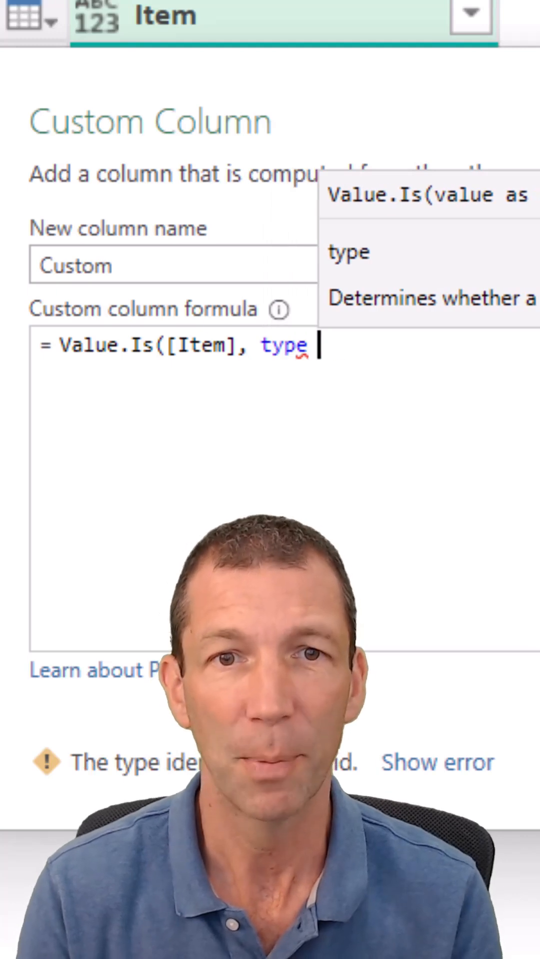
pyautogui.write('number)')
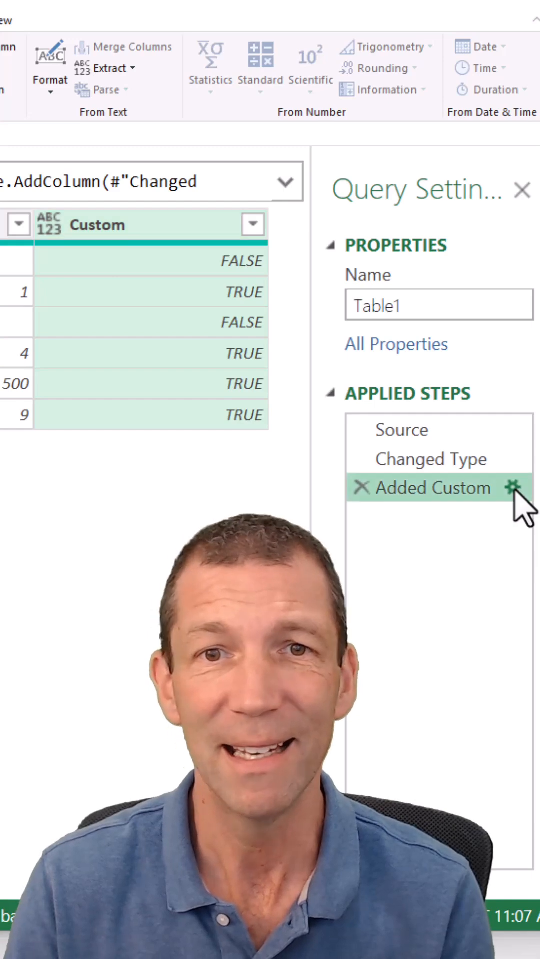
# Step: Wrap the Added Custom formula as if Value.Is([Item], type number) then [Item] else null
pyautogui.click(500, 488)
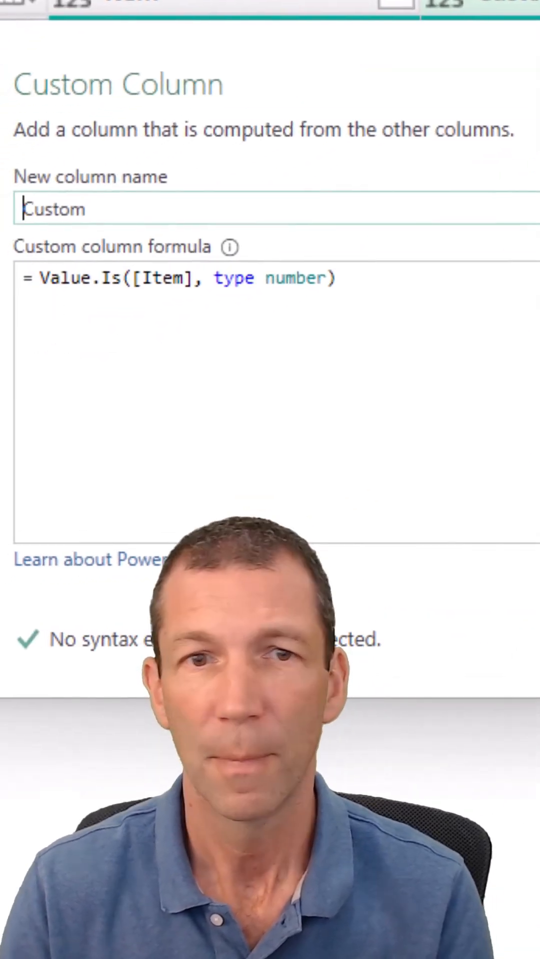
pyautogui.moveTo(450, 529)
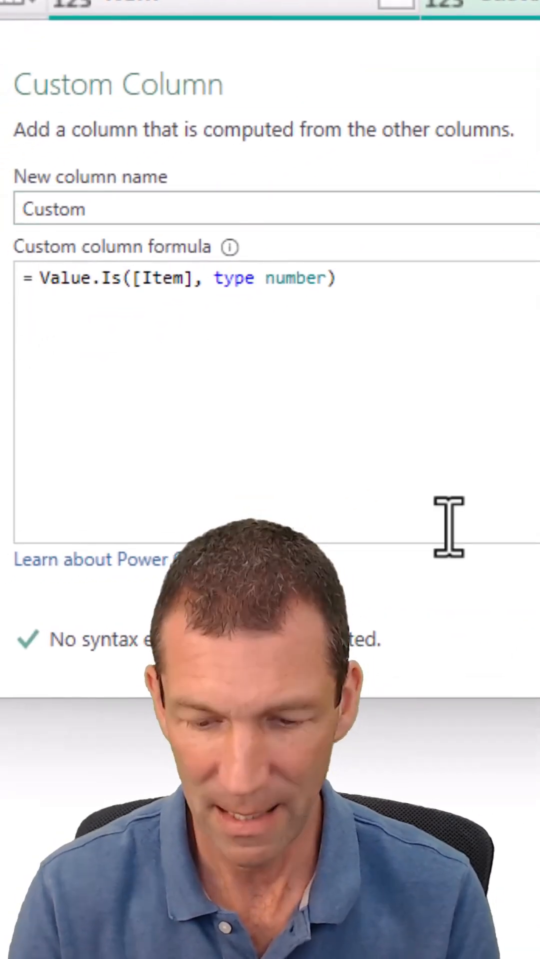
pyautogui.write('if')
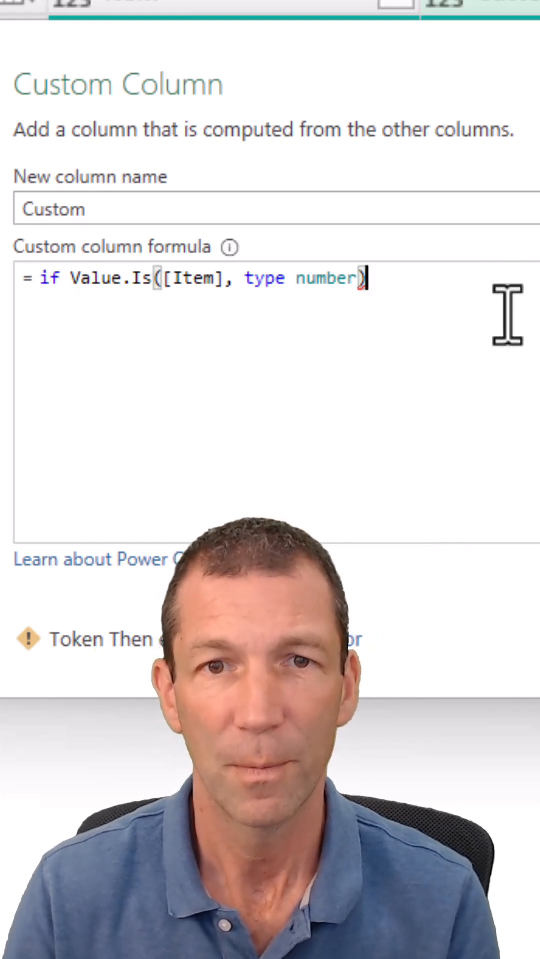
pyautogui.write('then [Item')
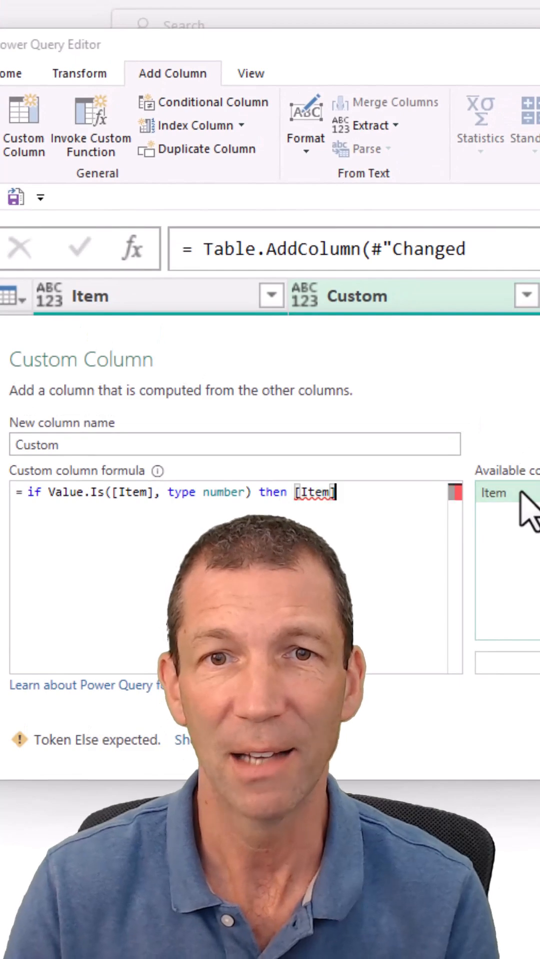
pyautogui.write('else')
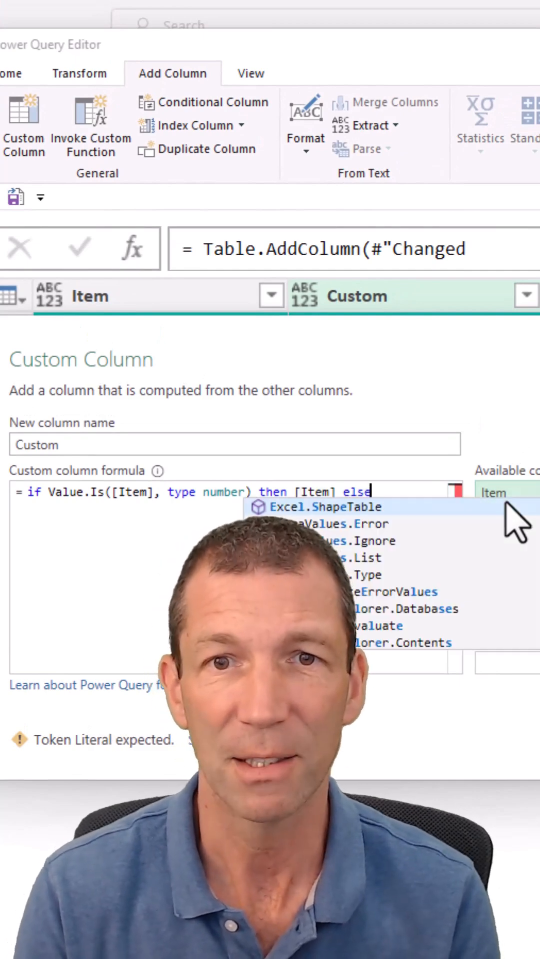
pyautogui.write('null')
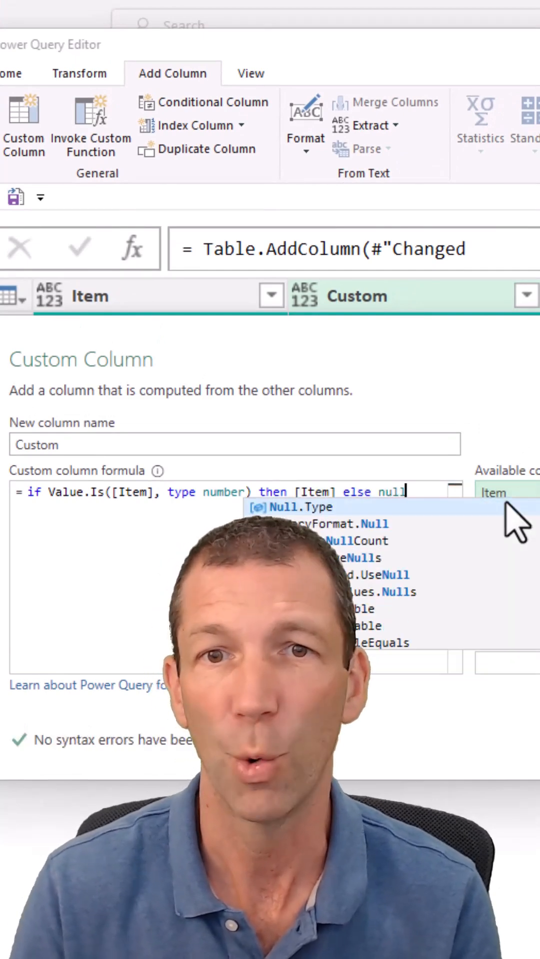